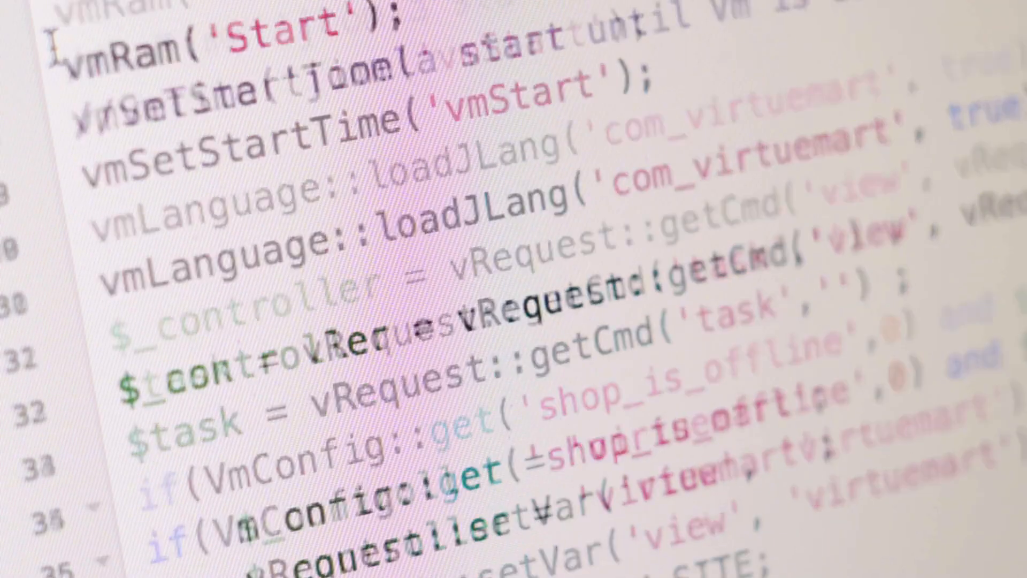
pyautogui.scroll(-3)
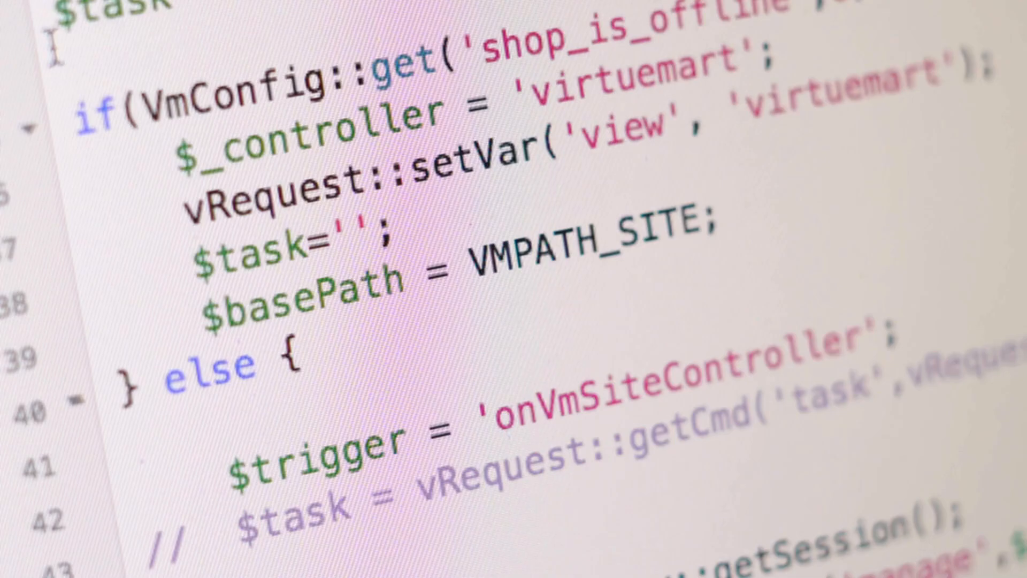